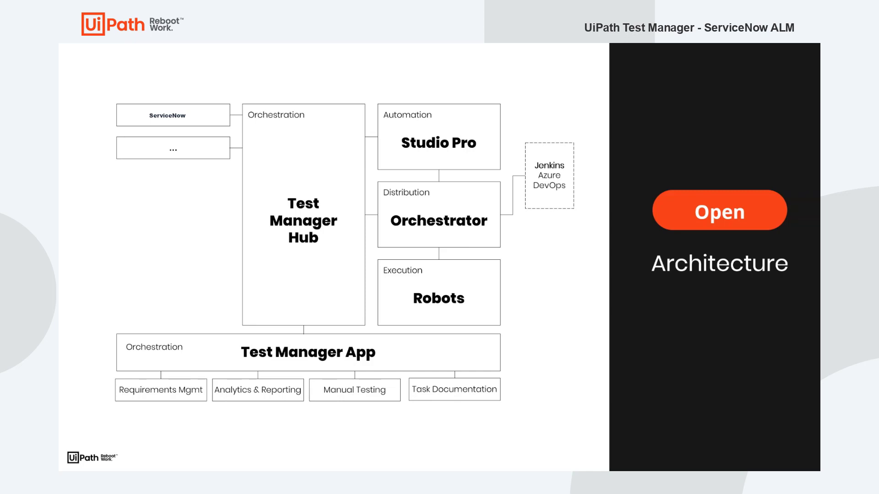
{"action": "mouse_move", "coordinate": [430, 239]}
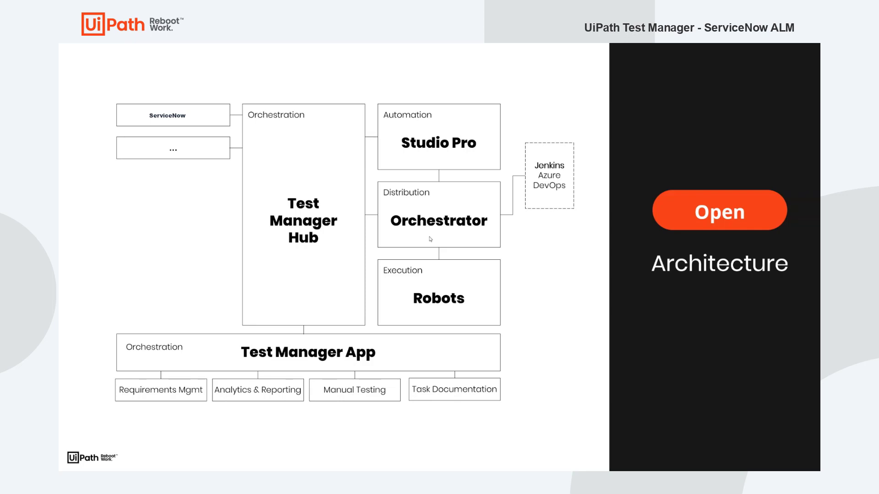
{"action": "mouse_move", "coordinate": [431, 314]}
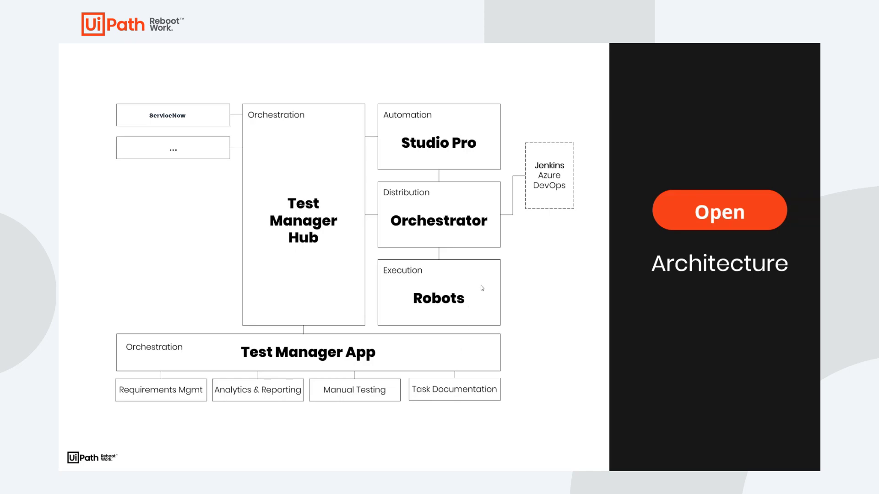
{"action": "mouse_move", "coordinate": [324, 241]}
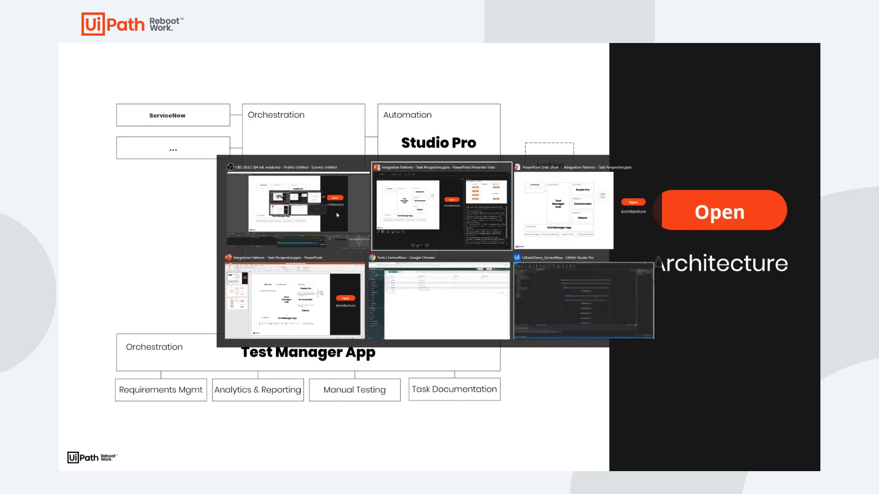
Submit a new test with short description 'Create Savings Account' and open its record from the list.
{"action": "left_click", "coordinate": [720, 212]}
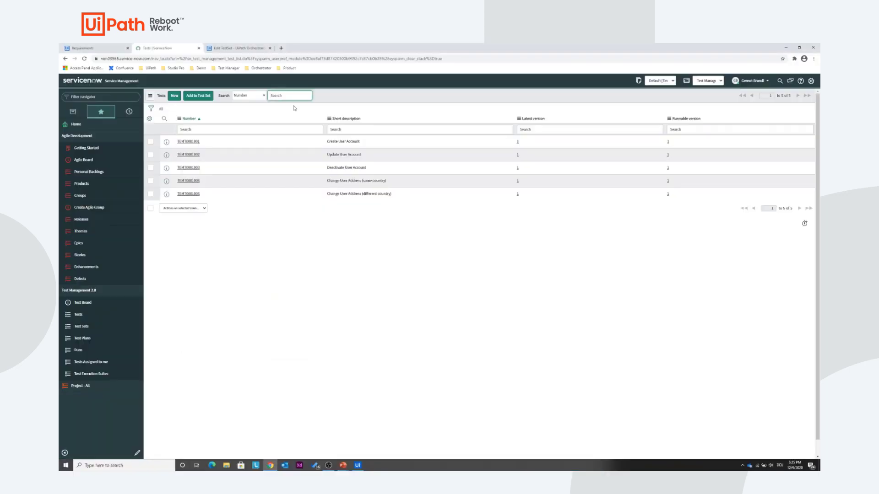
{"action": "mouse_move", "coordinate": [78, 314]}
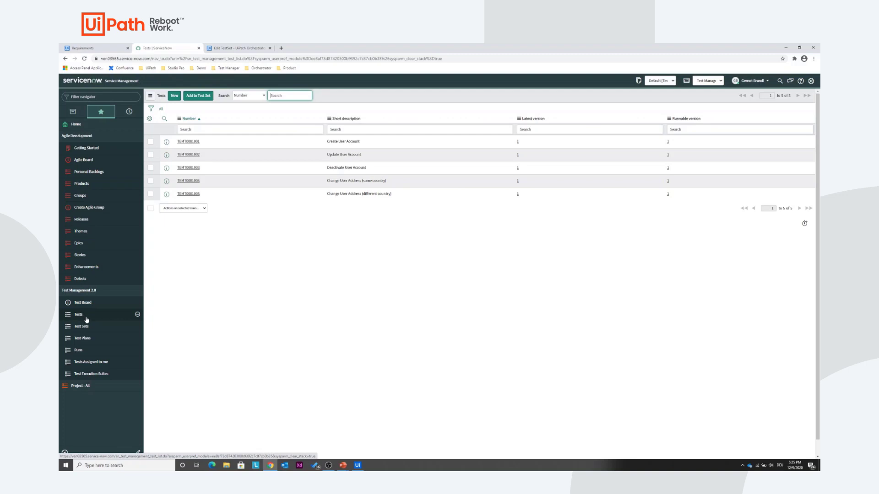
{"action": "left_click", "coordinate": [356, 465]}
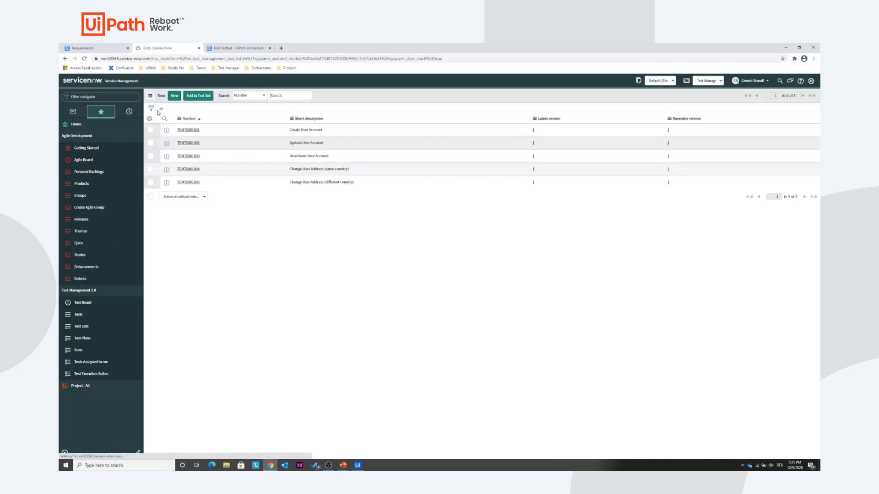
{"action": "left_click", "coordinate": [173, 96]}
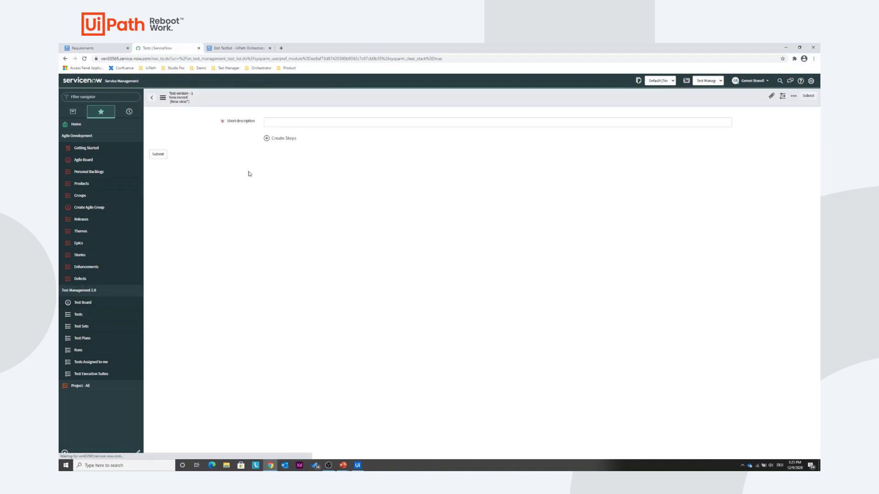
{"action": "type", "text": "ccount"}
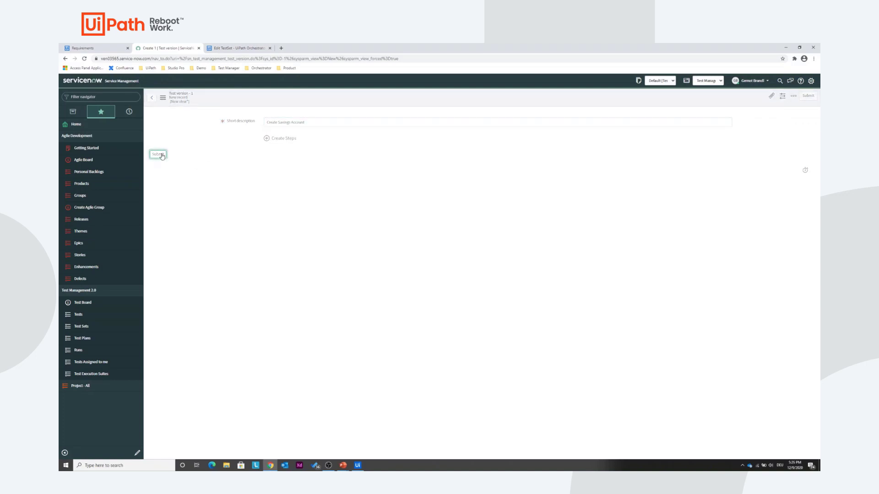
{"action": "left_click", "coordinate": [158, 154]}
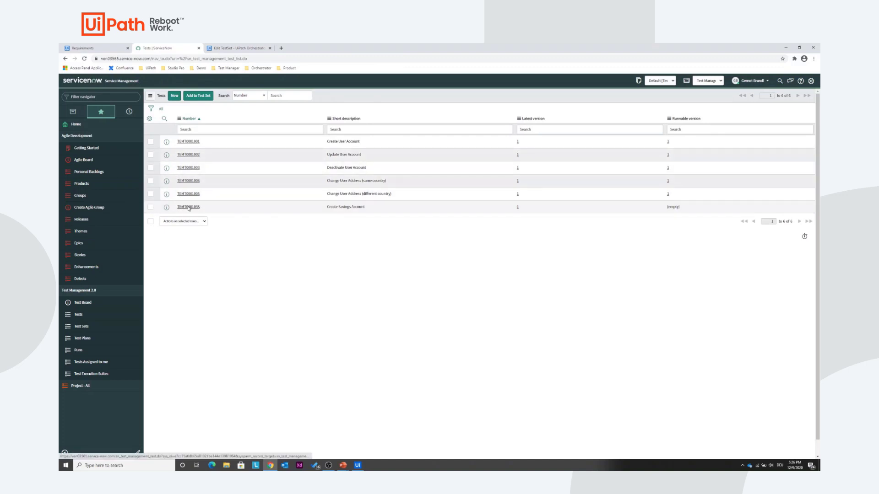
{"action": "left_click", "coordinate": [189, 207]}
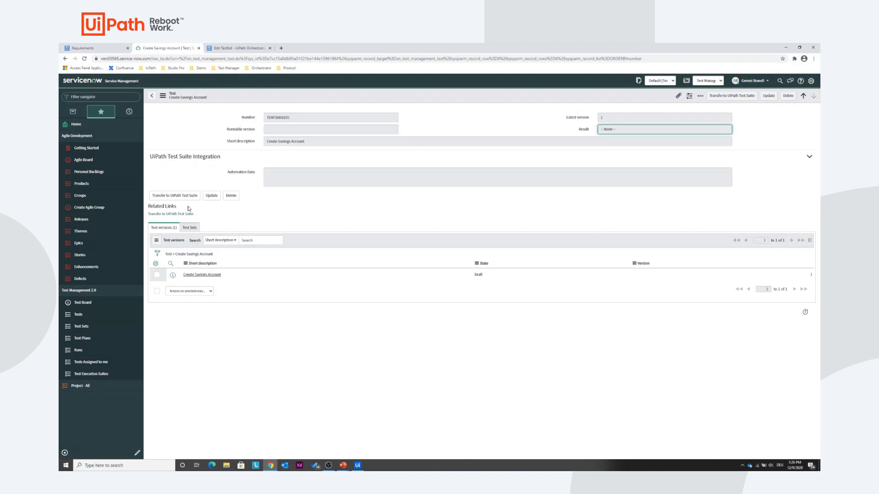
{"action": "mouse_move", "coordinate": [214, 203]}
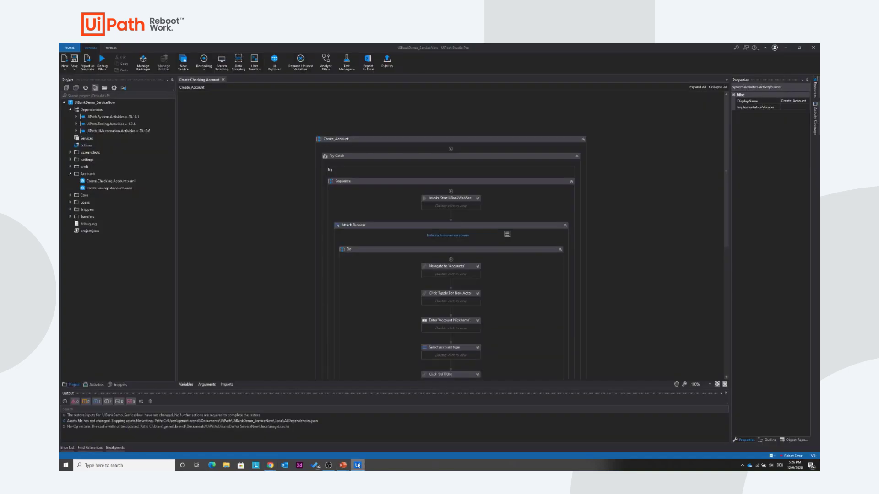
Bring up Create Savings Account.xaml and start Test Manager > Link to Test.
{"action": "left_click", "coordinate": [109, 187]}
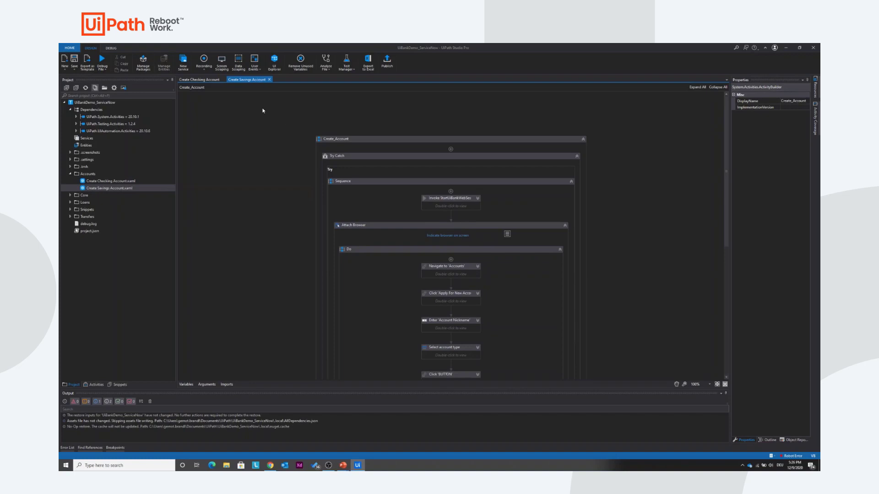
{"action": "left_click", "coordinate": [109, 188]}
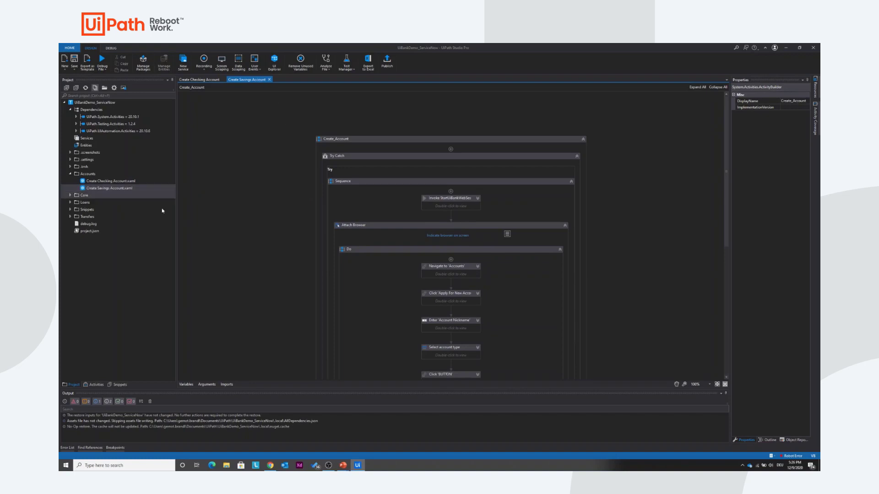
{"action": "left_click", "coordinate": [346, 62]}
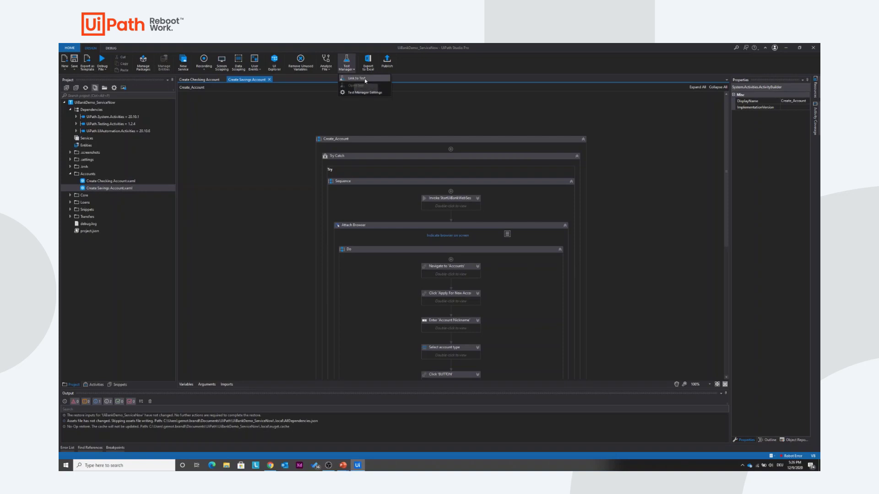
{"action": "left_click", "coordinate": [353, 77]}
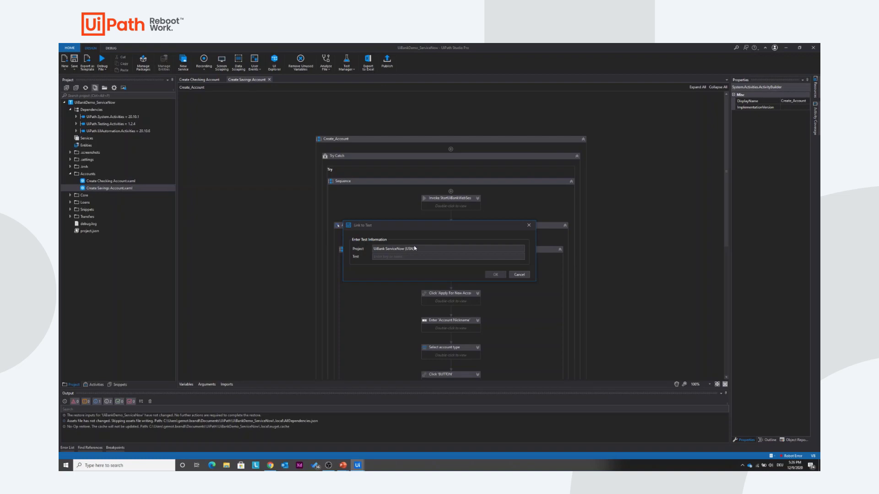
Search 'Cres', pick the Create Savings Account test and confirm the link.
{"action": "type", "text": "Cres"}
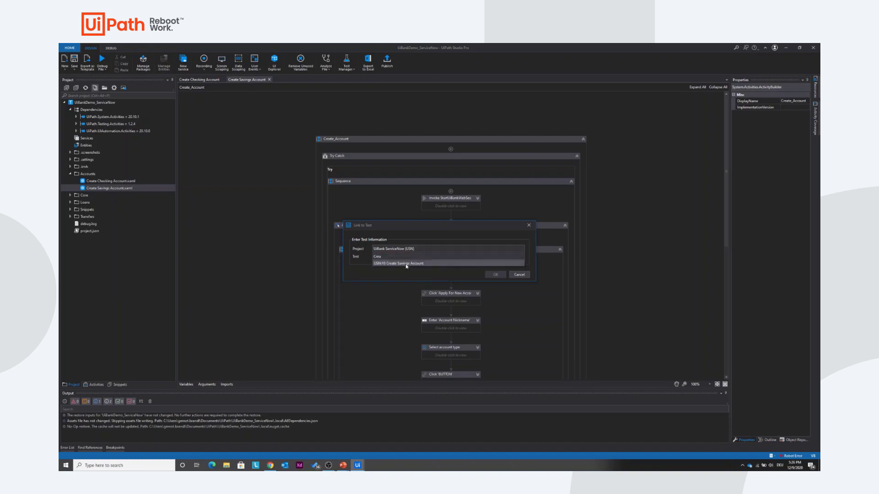
{"action": "left_click", "coordinate": [399, 262]}
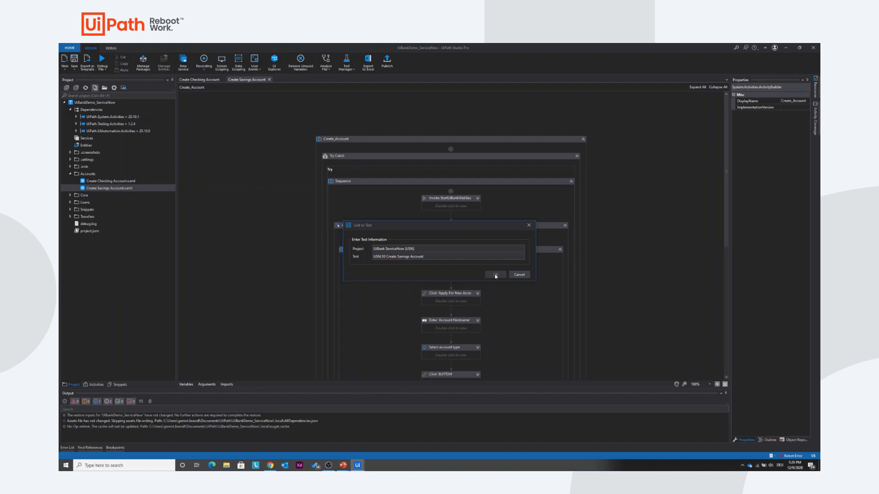
{"action": "left_click", "coordinate": [493, 274]}
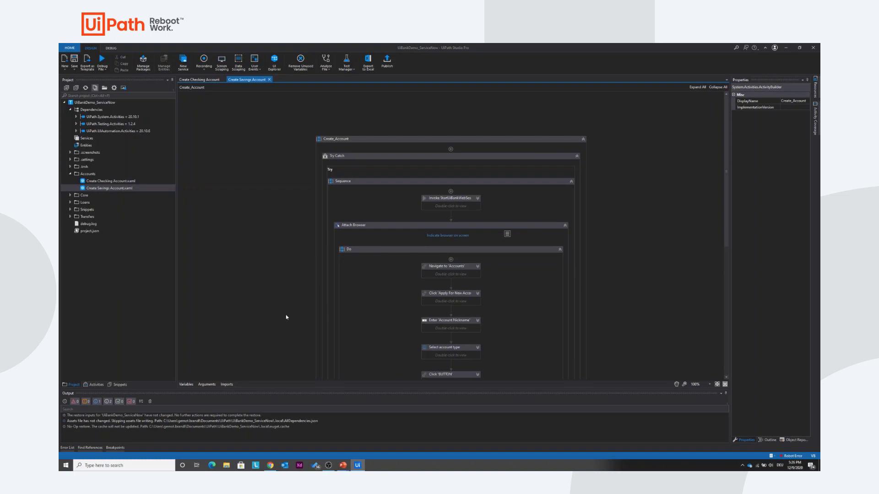
{"action": "mouse_move", "coordinate": [326, 209]}
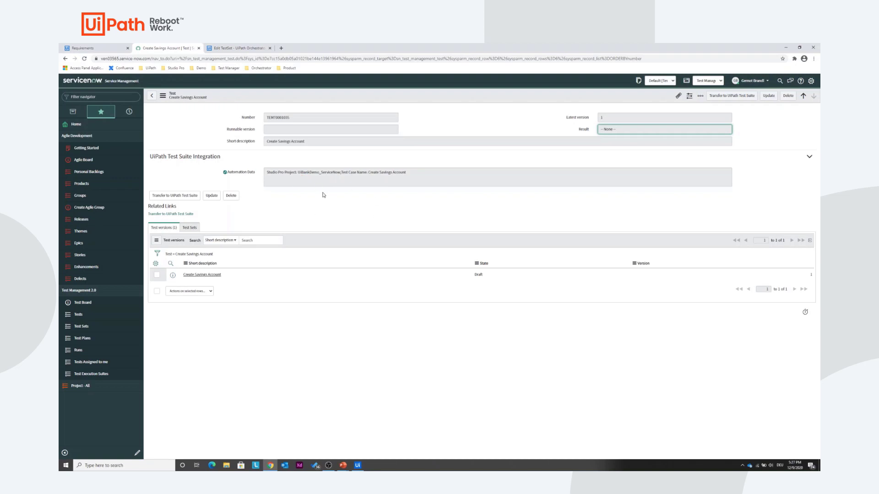
{"action": "mouse_move", "coordinate": [225, 172]}
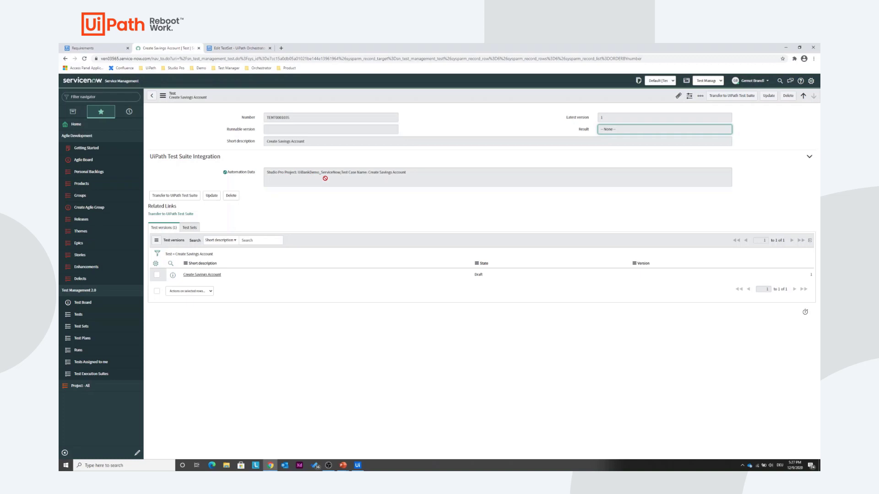
{"action": "mouse_move", "coordinate": [372, 177]}
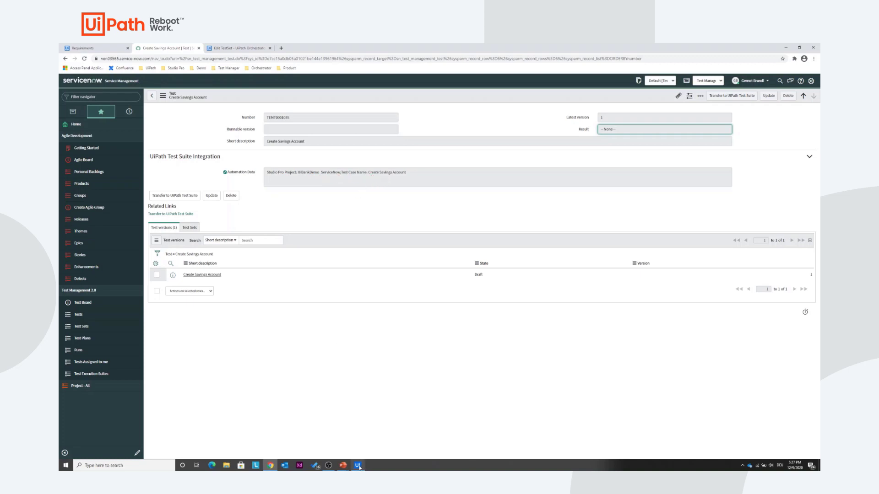
Check the test record's Automation Data field naming the UiBankDemo_ServiceNow project.
{"action": "left_click", "coordinate": [356, 465]}
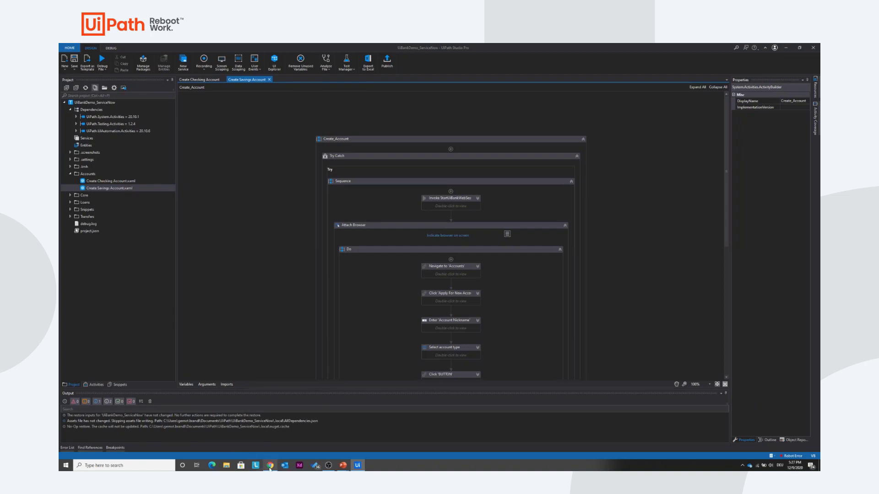
{"action": "left_click", "coordinate": [269, 465]}
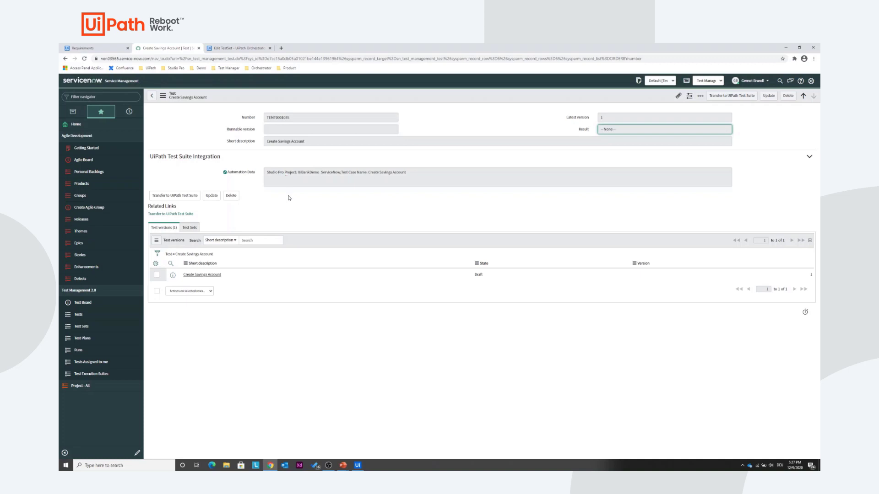
{"action": "mouse_move", "coordinate": [110, 324]}
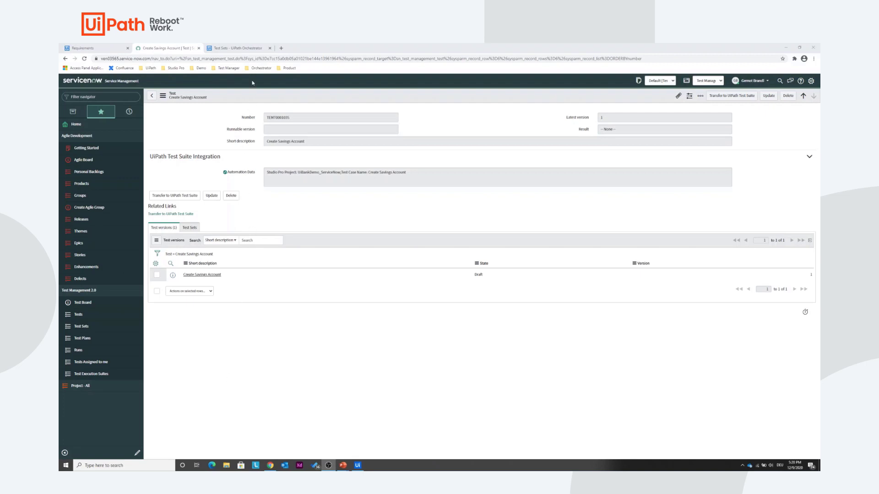
{"action": "mouse_move", "coordinate": [236, 47]}
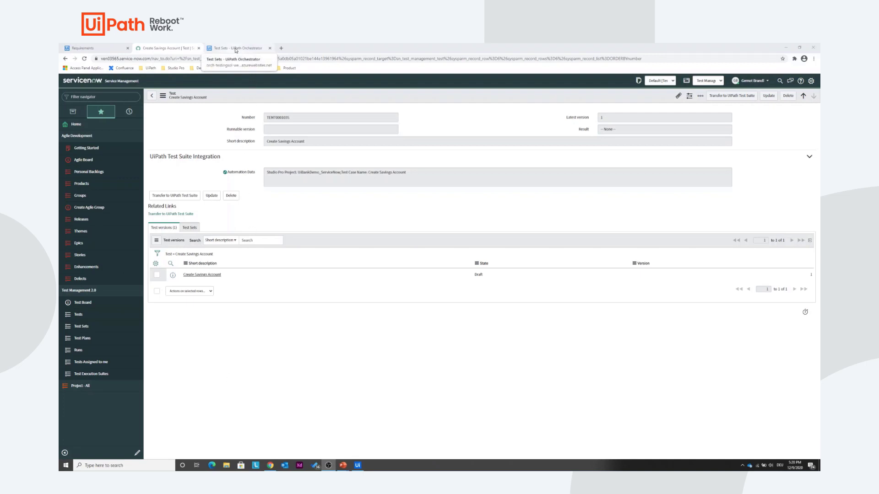
Execute the Smoke Test UiBank ServiceNow test set from Testing > Test Sets and confirm.
{"action": "left_click", "coordinate": [236, 48]}
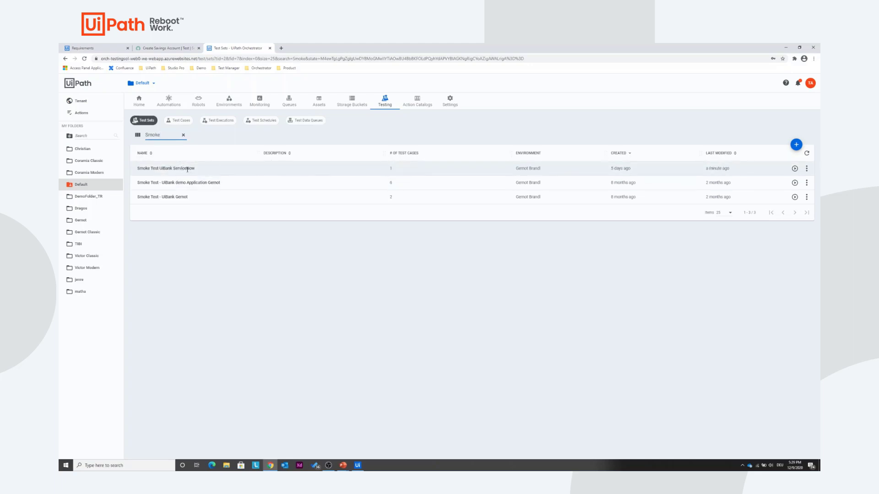
{"action": "mouse_move", "coordinate": [794, 170]}
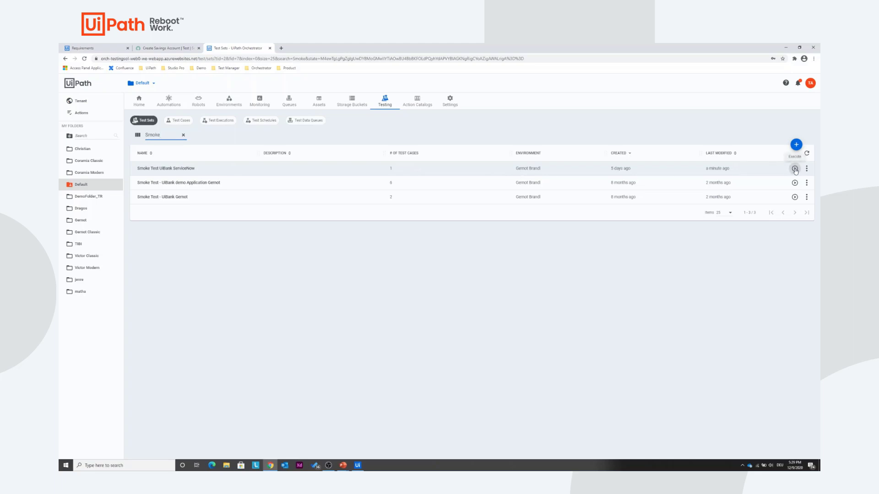
{"action": "left_click", "coordinate": [795, 170]}
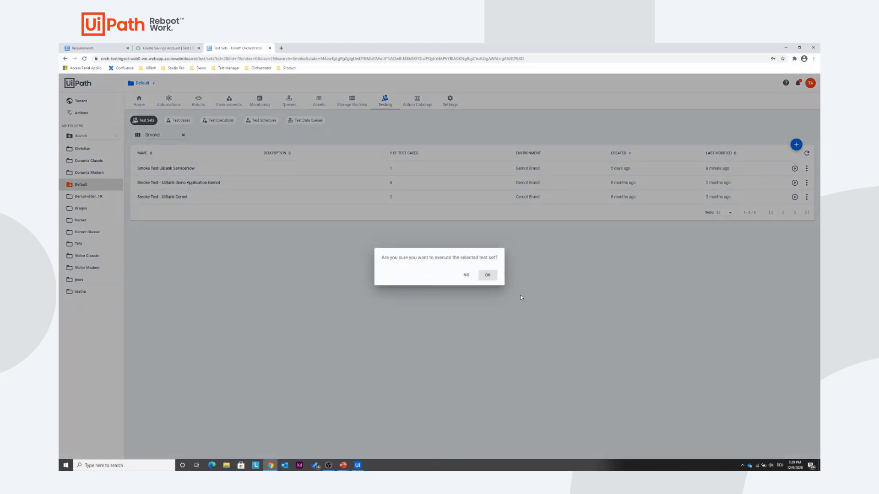
{"action": "left_click", "coordinate": [486, 276]}
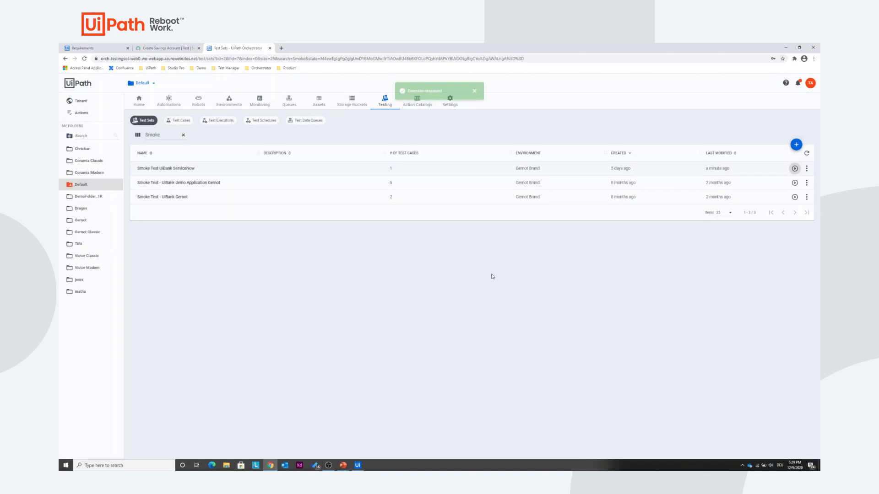
{"action": "left_click", "coordinate": [794, 168]}
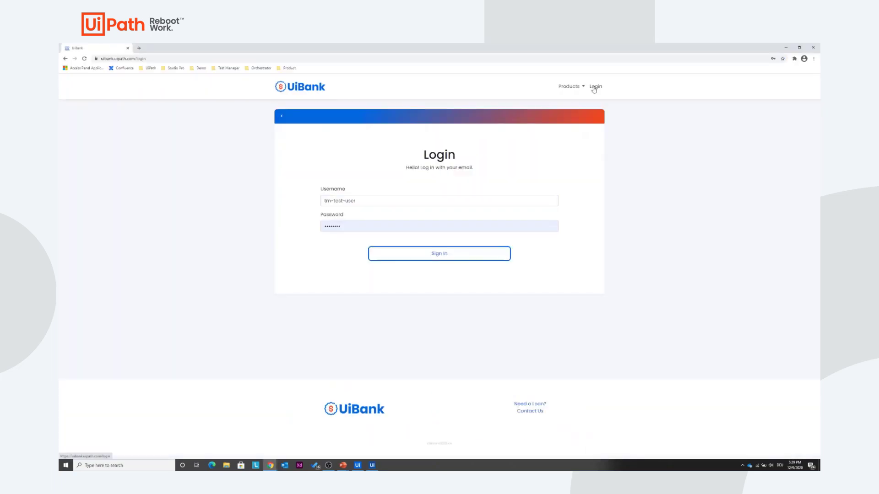
Sign in as tm-test-user and apply for a new Checking account with a nickname.
{"action": "left_click", "coordinate": [439, 253]}
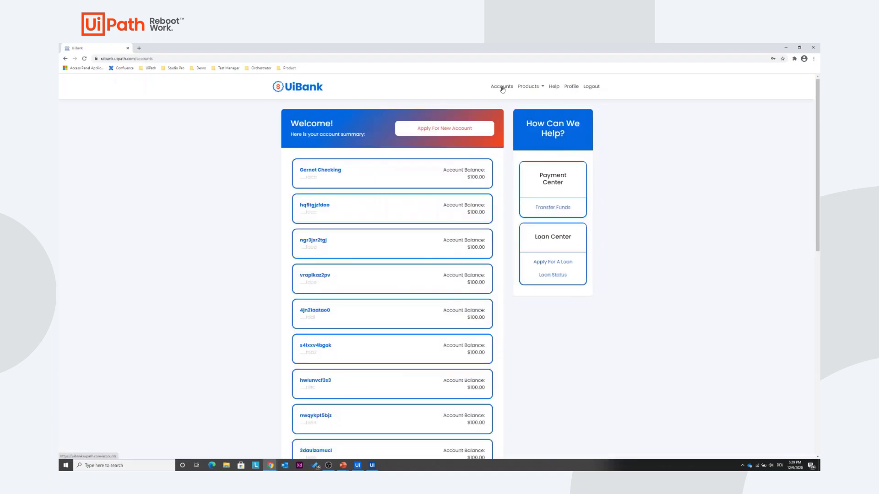
{"action": "left_click", "coordinate": [443, 128]}
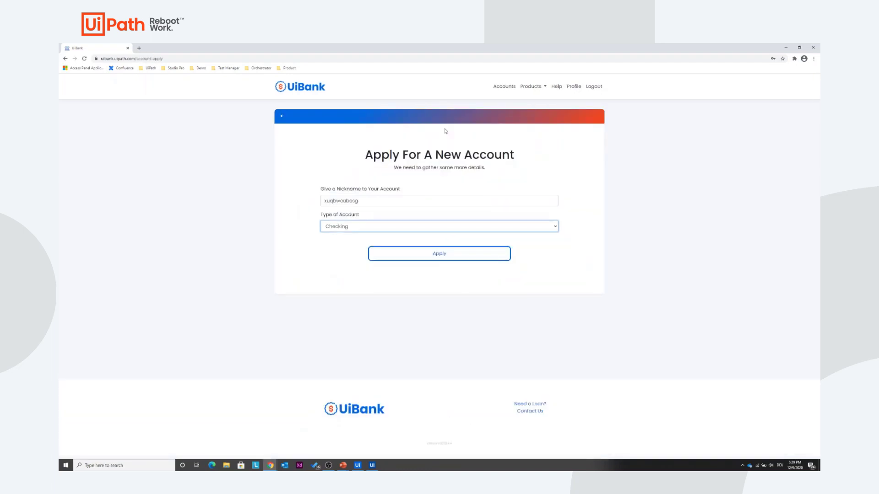
{"action": "left_click", "coordinate": [438, 253]}
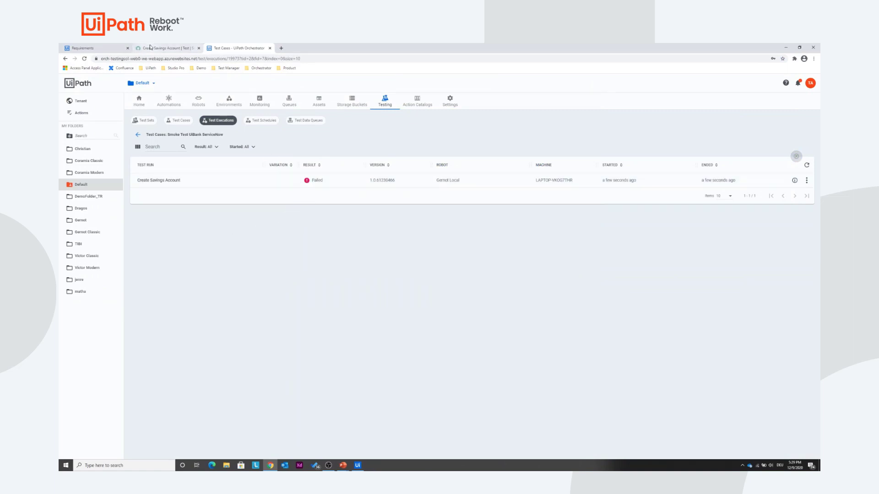
{"action": "mouse_move", "coordinate": [163, 47]}
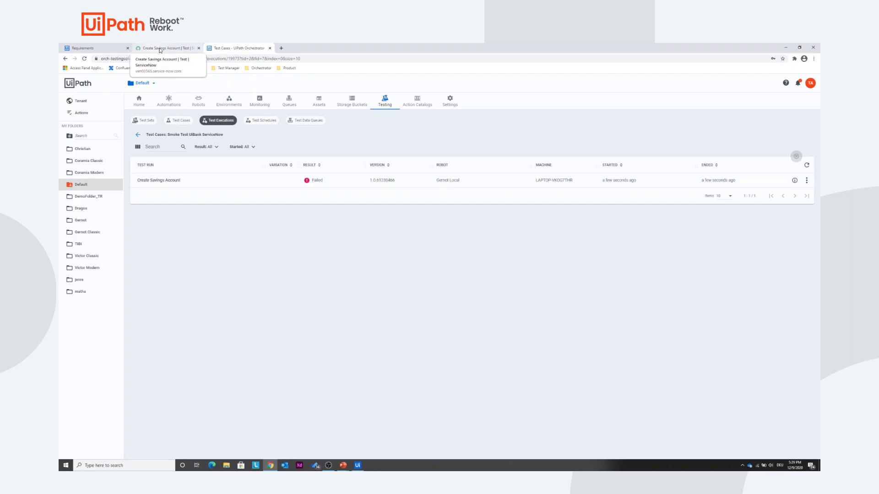
Return to the ServiceNow Create Savings Account test record after the Failed execution.
{"action": "left_click", "coordinate": [166, 49]}
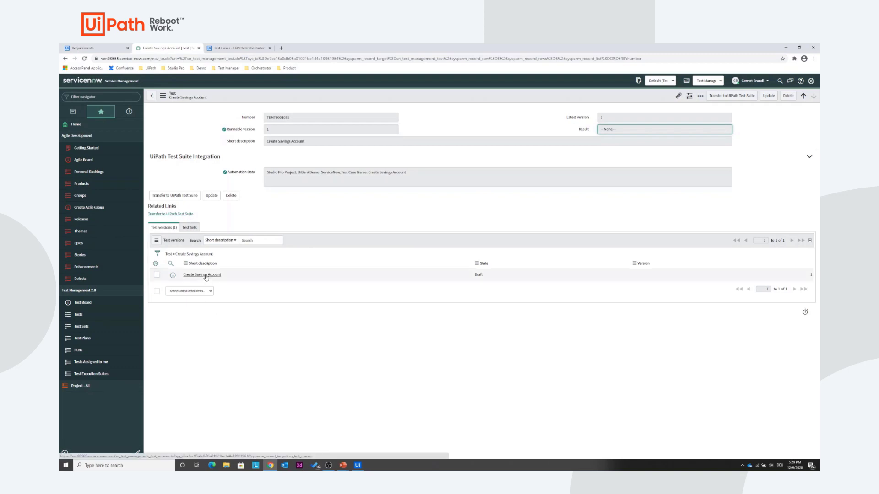
Open version 1's Test results and its Failed result record.
{"action": "left_click", "coordinate": [201, 274]}
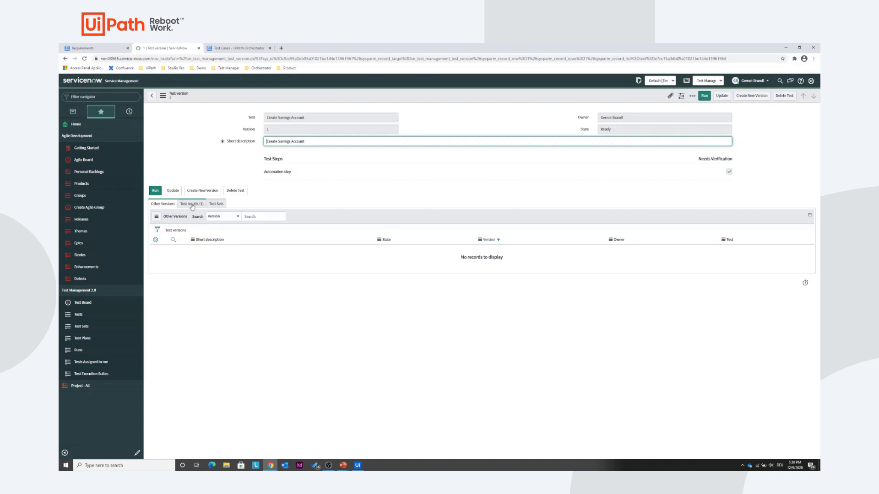
{"action": "left_click", "coordinate": [190, 203]}
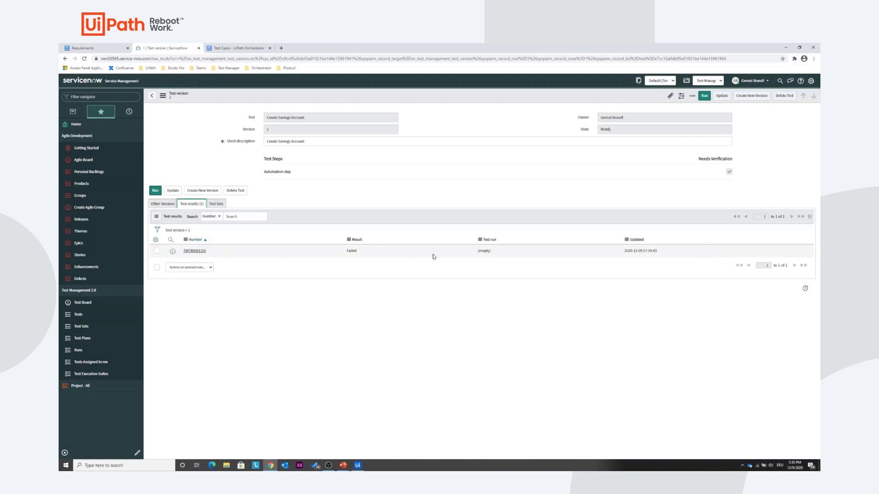
{"action": "left_click", "coordinate": [194, 251]}
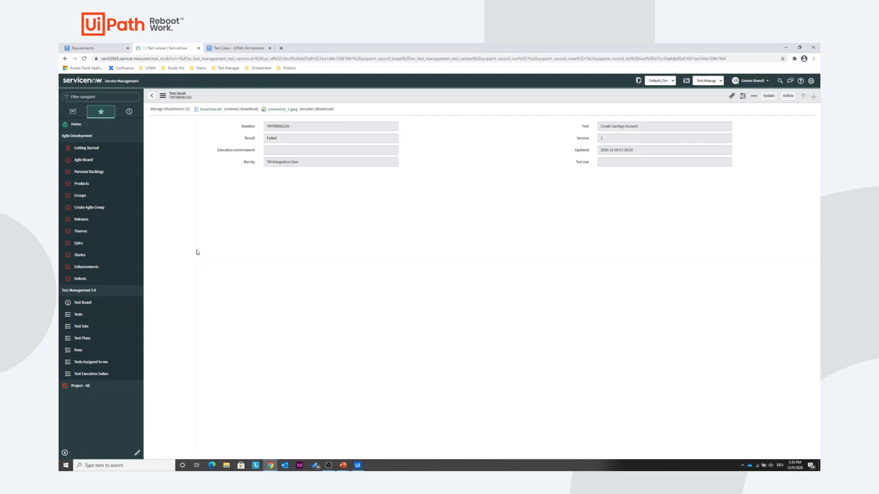
{"action": "mouse_move", "coordinate": [209, 258]}
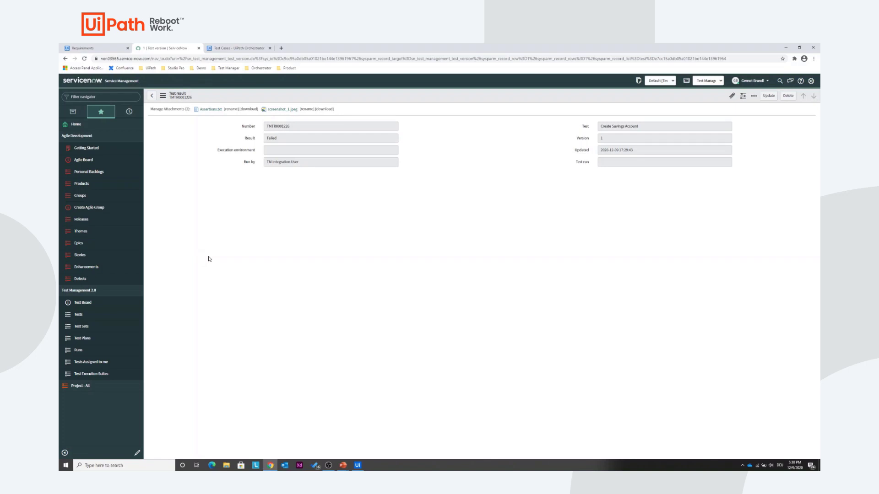
Show the UiPath Automated view and review Assertions.txt with one failed and one passed verification.
{"action": "left_click", "coordinate": [330, 138]}
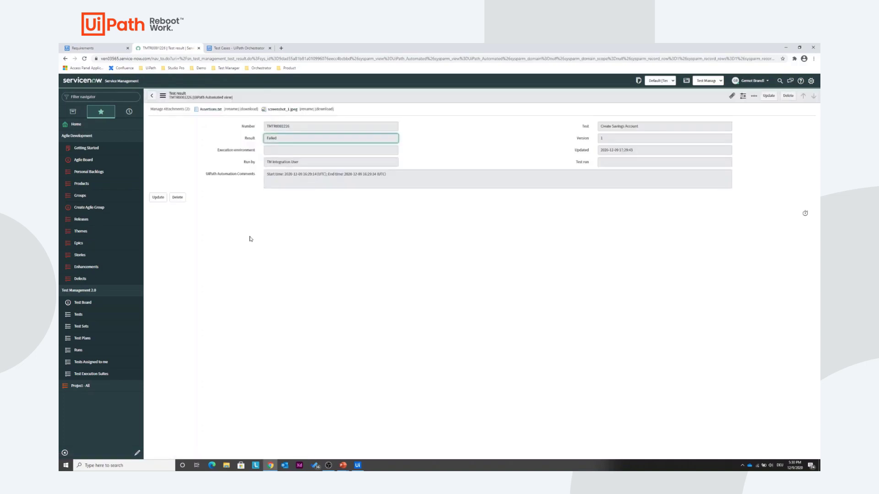
{"action": "mouse_move", "coordinate": [251, 238]}
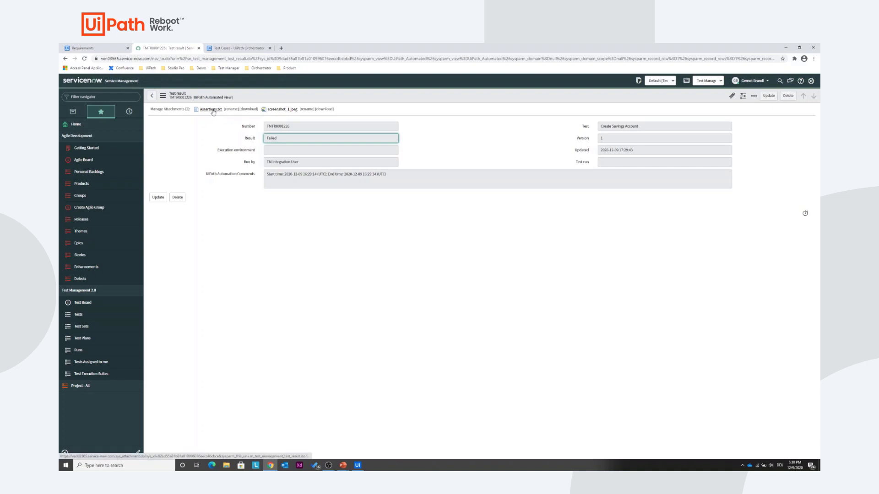
{"action": "left_click", "coordinate": [252, 109]}
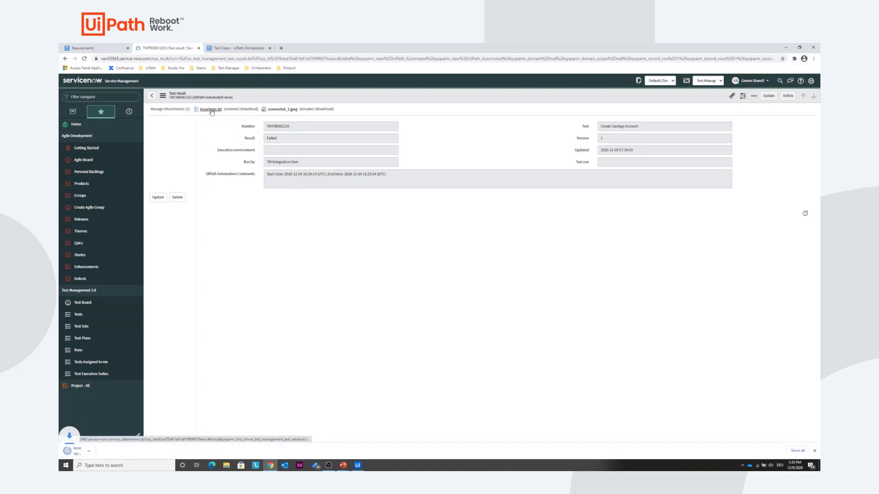
{"action": "left_click", "coordinate": [210, 109]}
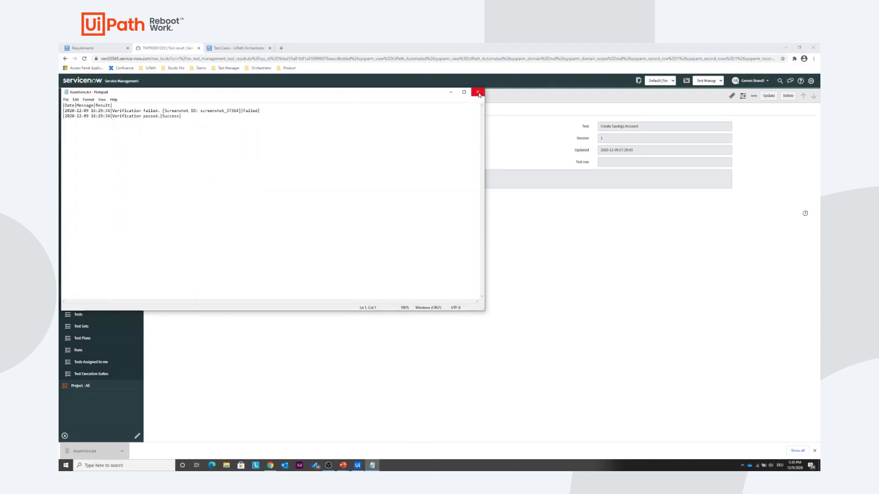
{"action": "left_click", "coordinate": [478, 92]}
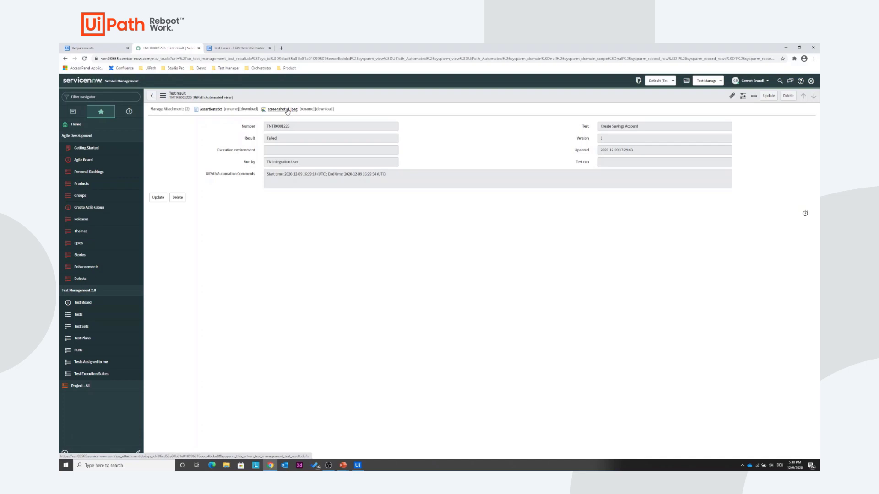
View screenshot_1.jpeg showing the UiBank account approval page.
{"action": "left_click", "coordinate": [283, 109]}
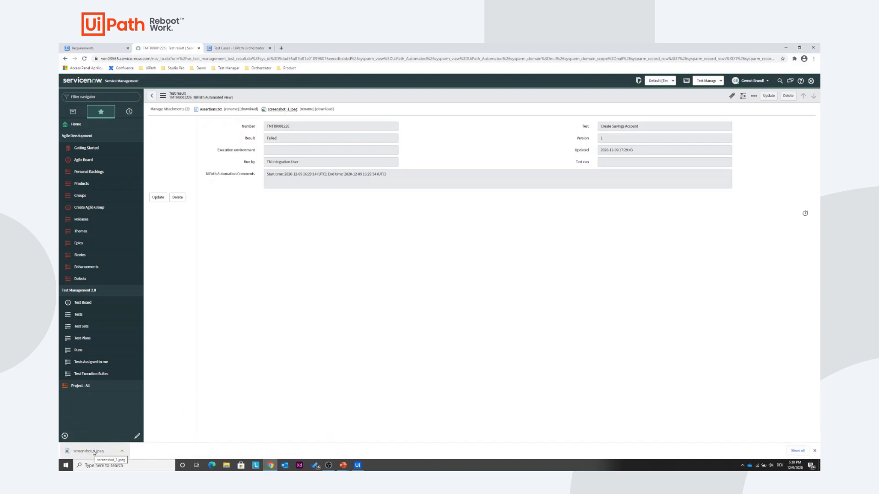
{"action": "left_click", "coordinate": [92, 451]}
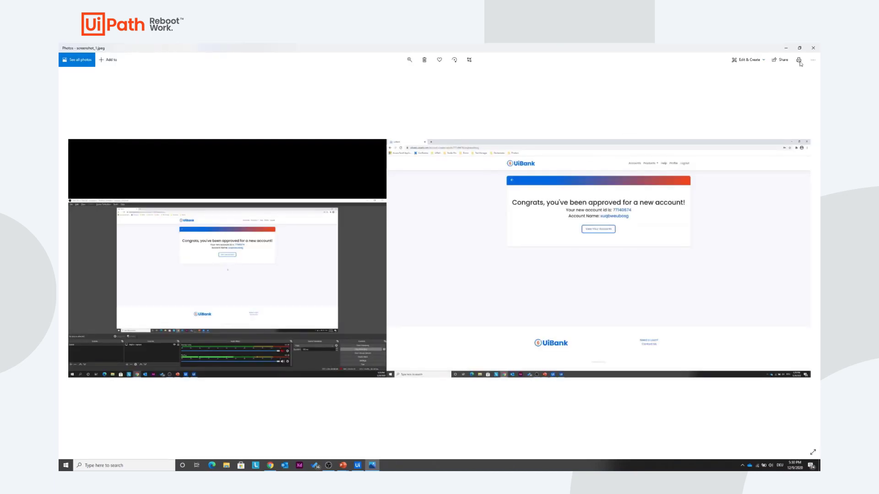